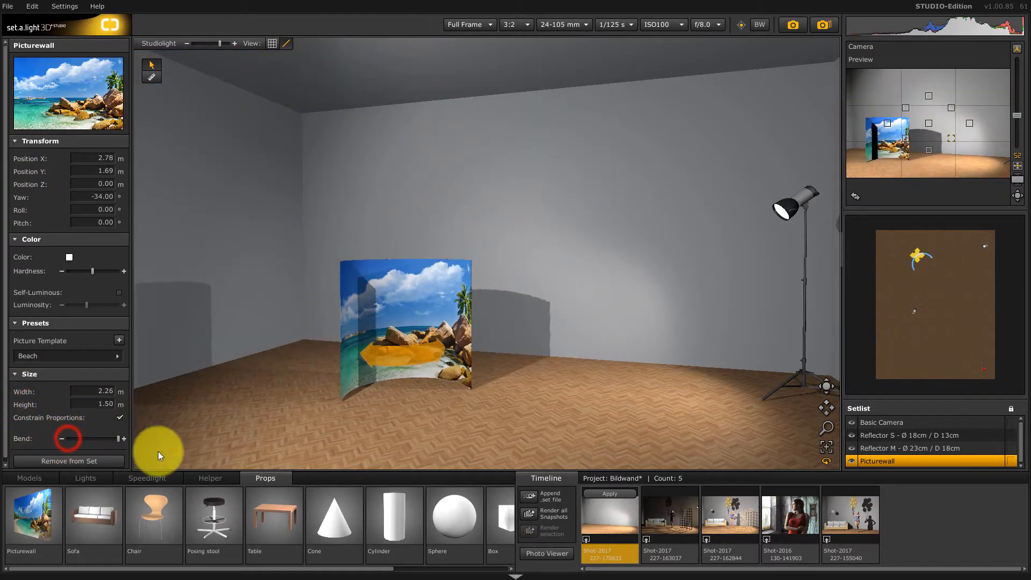
Flatten the wall's bend and add a picture template from Natur.jpg showing the tree photo.
left_click_drag(66, 438, 86, 438)
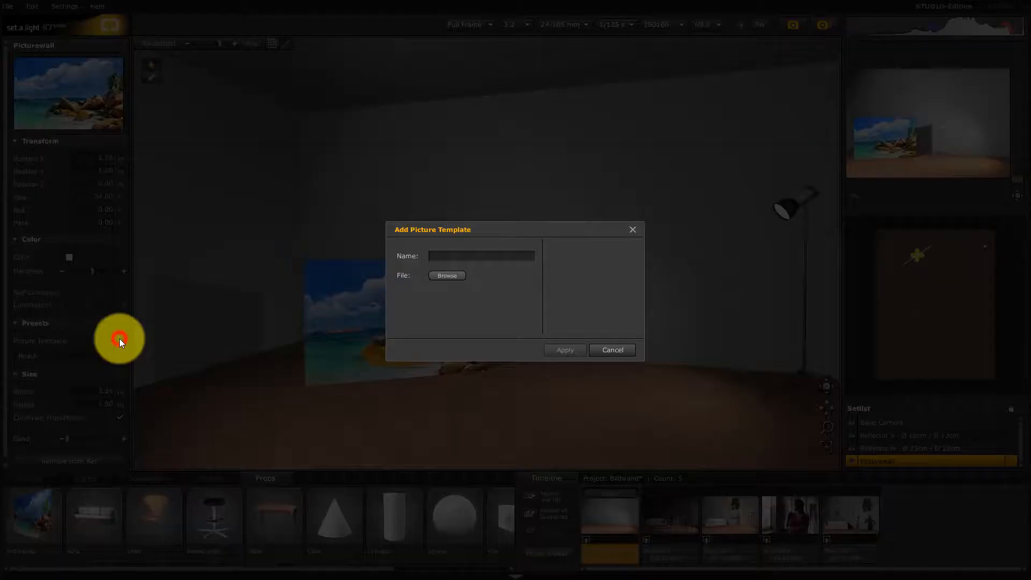
left_click(447, 276)
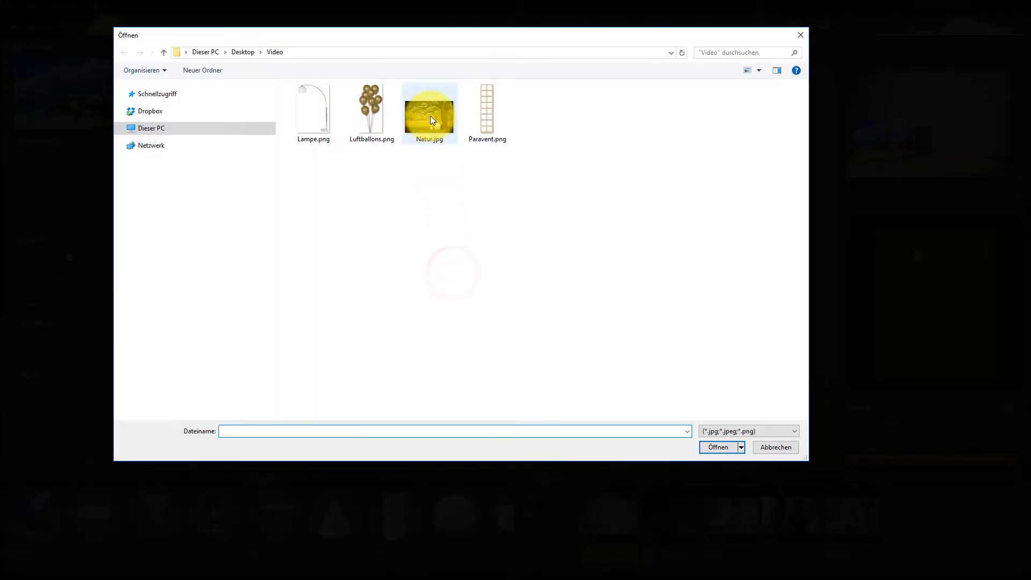
double_click(428, 107)
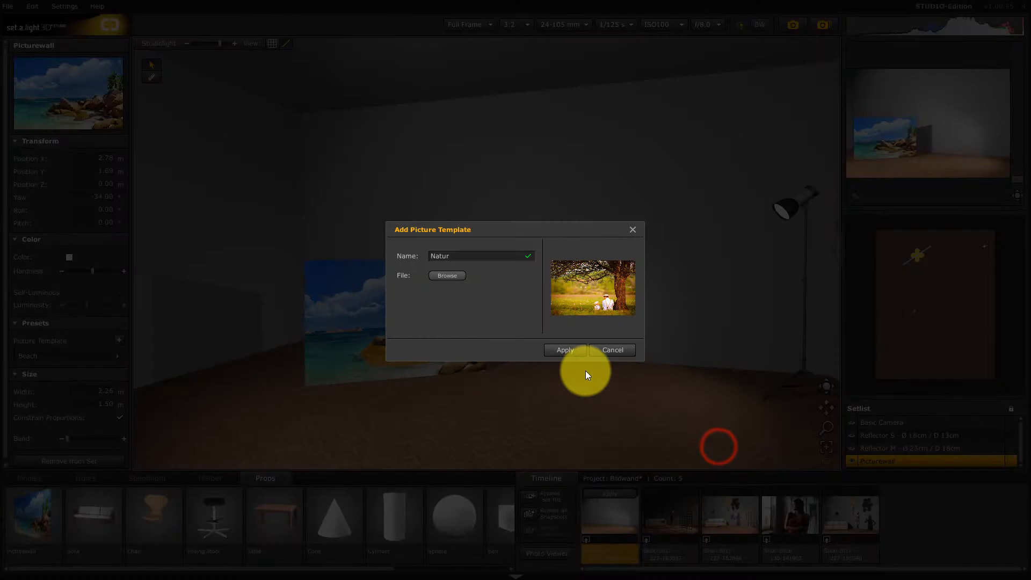
left_click(562, 350)
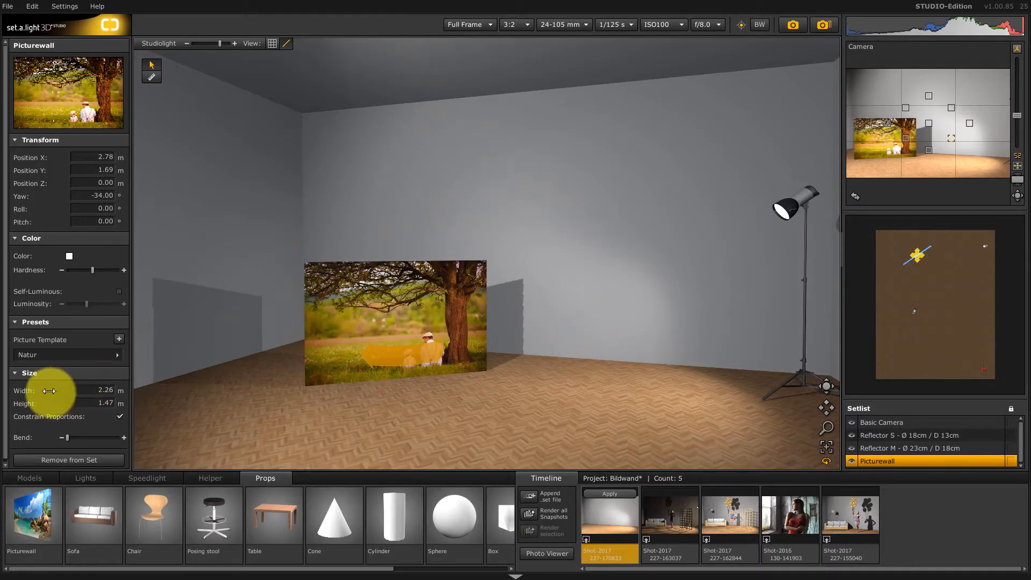
Widen and heighten the wall, test the bend, then delete the Natur template so the Beach image returns.
left_click_drag(50, 390, 158, 400)
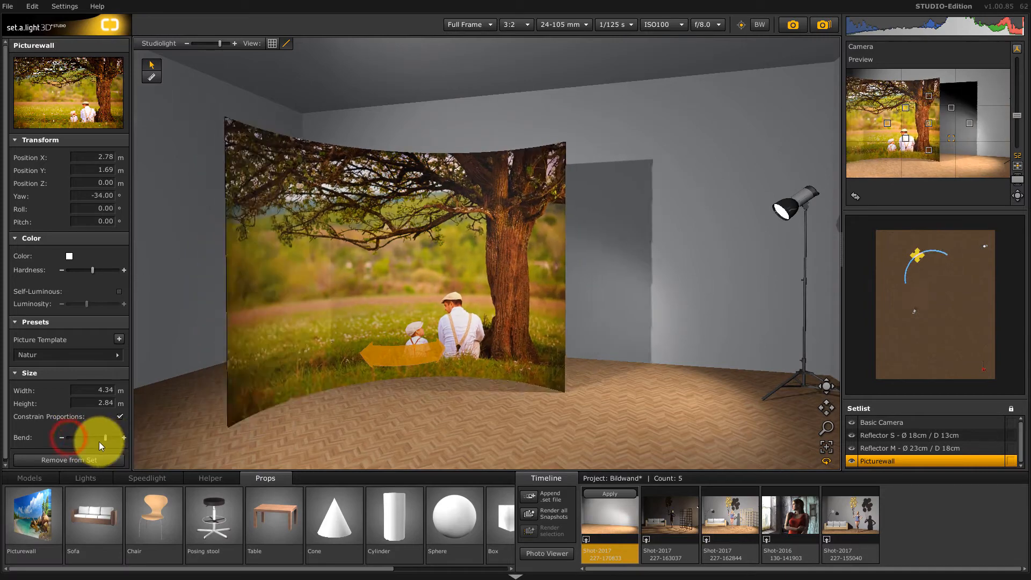
left_click_drag(108, 437, 71, 437)
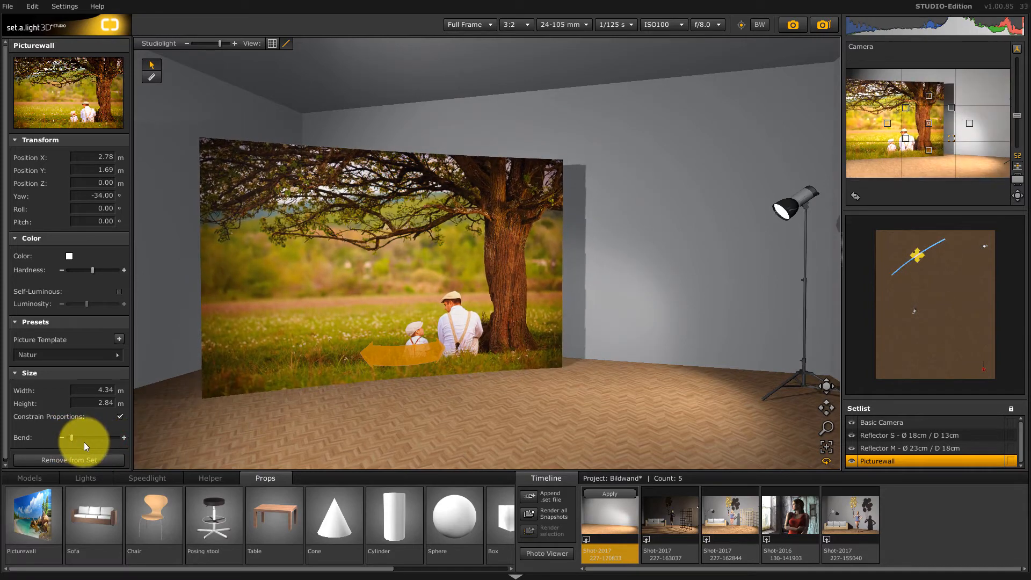
left_click(119, 356)
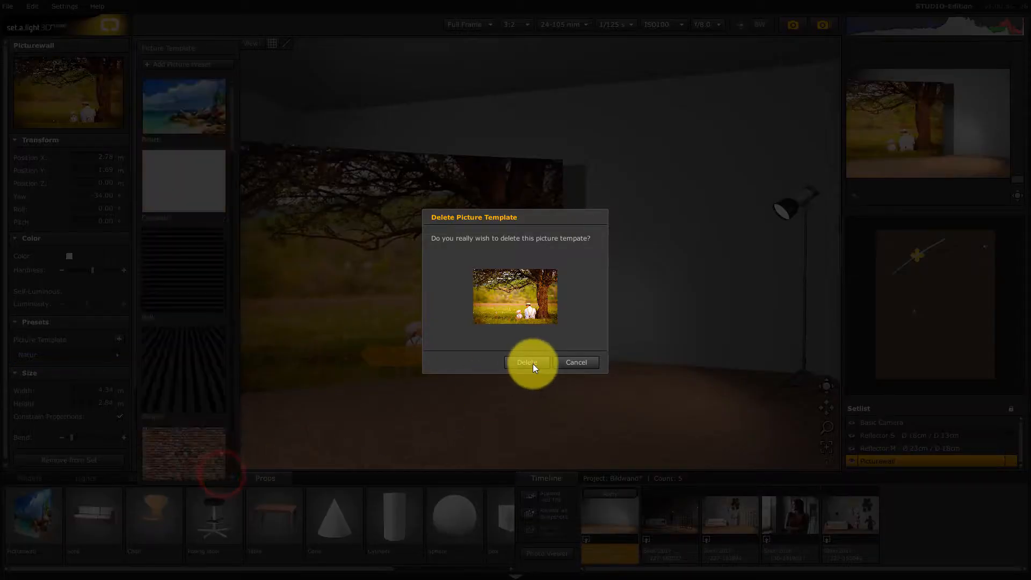
left_click(526, 362)
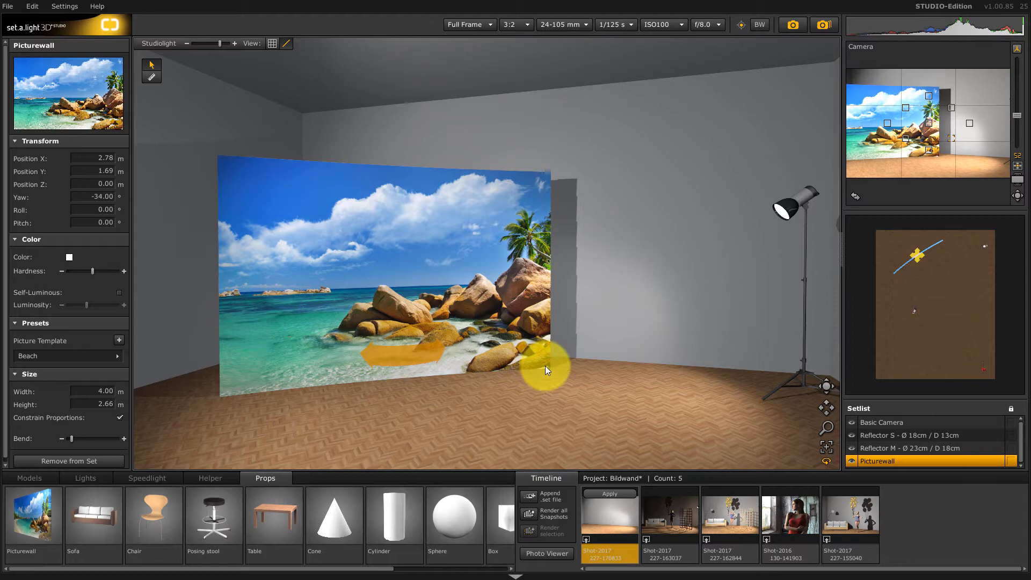
left_click_drag(545, 368, 628, 391)
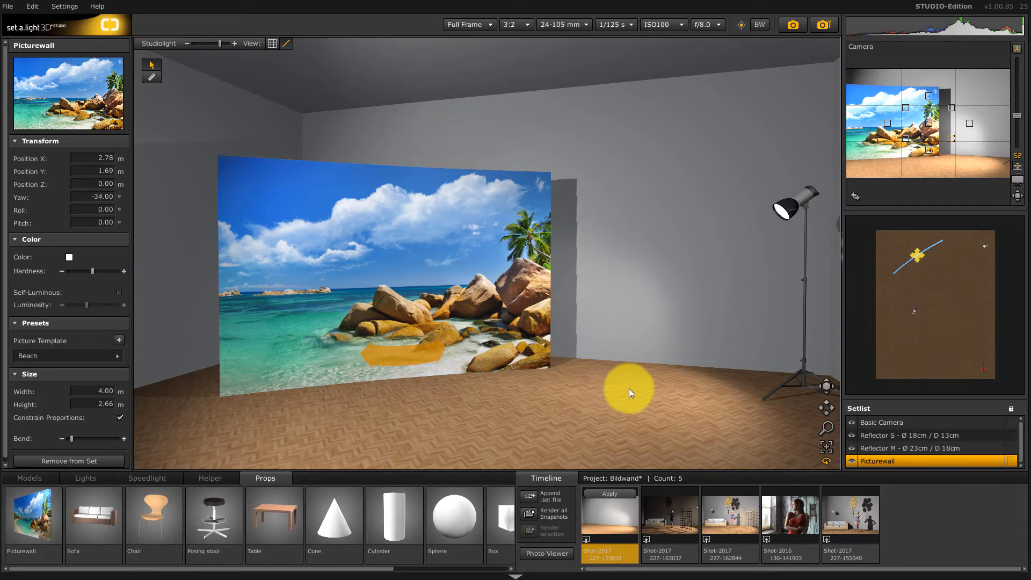
Load the second Timeline snapshot with balloons and sofa and select Reflector M.
left_click(669, 516)
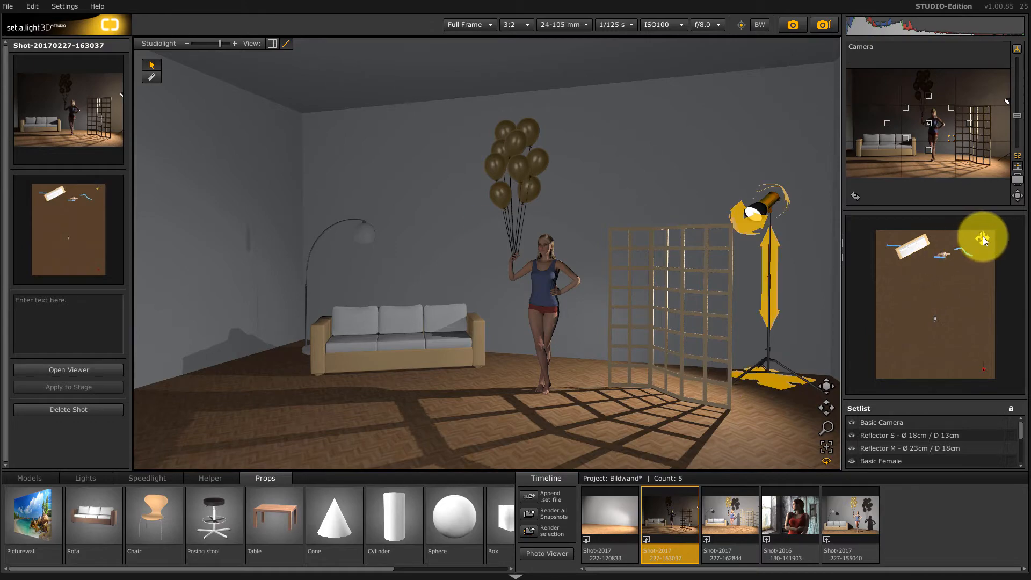
left_click(920, 448)
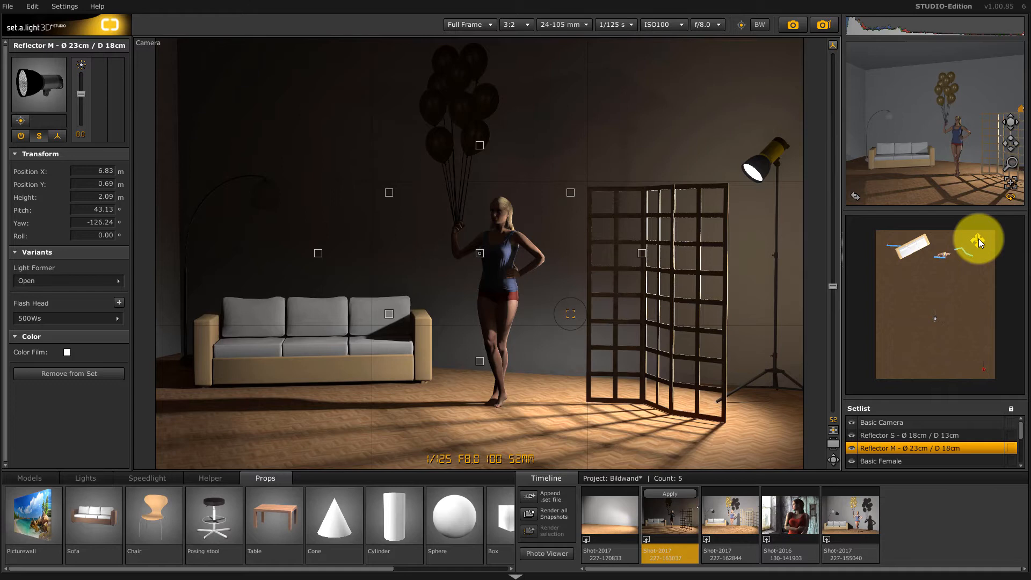
Load the Shot-2016 snapshot of the woman in red and switch to the camera's view.
left_click(707, 520)
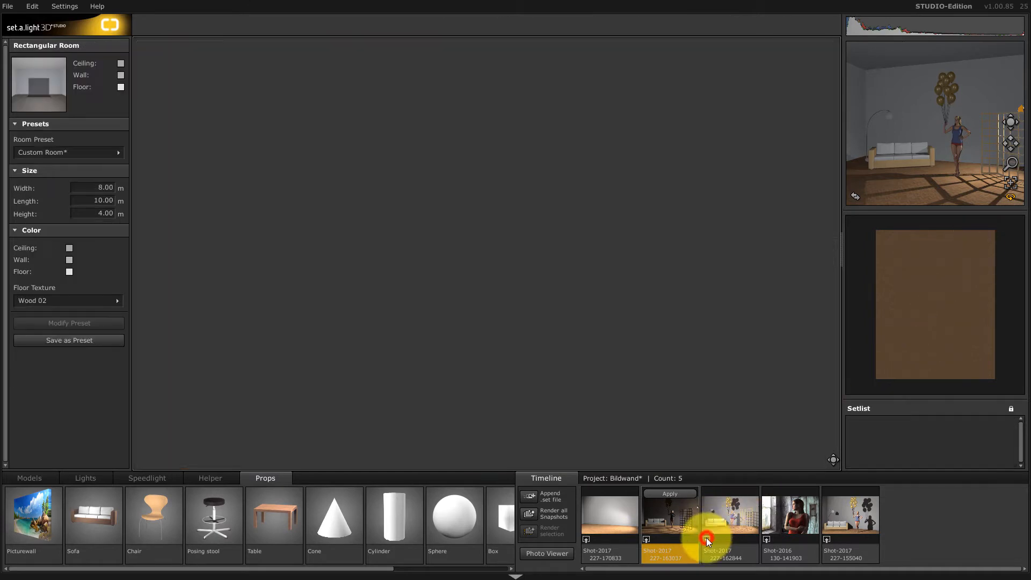
left_click(728, 517)
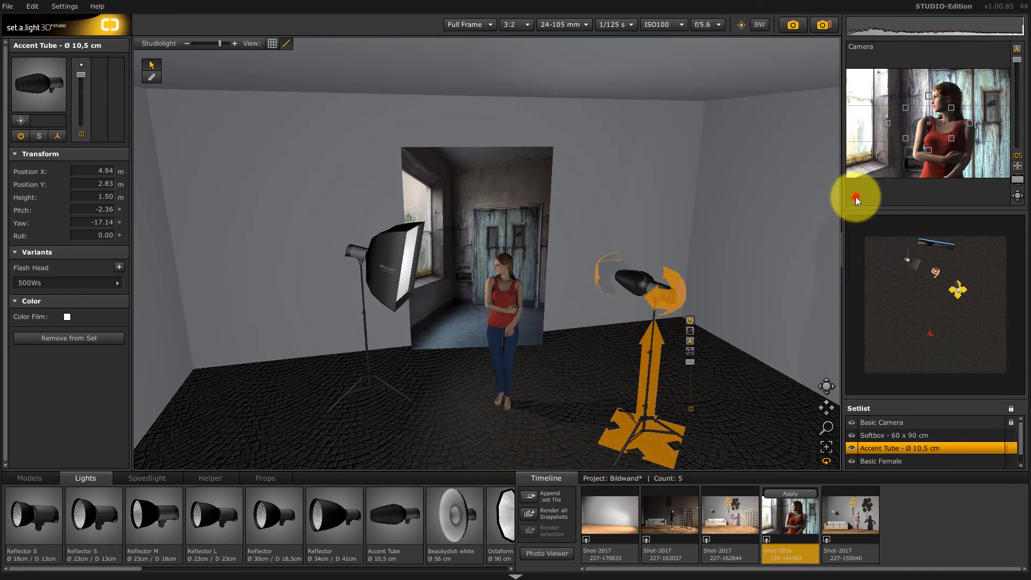
left_click(856, 199)
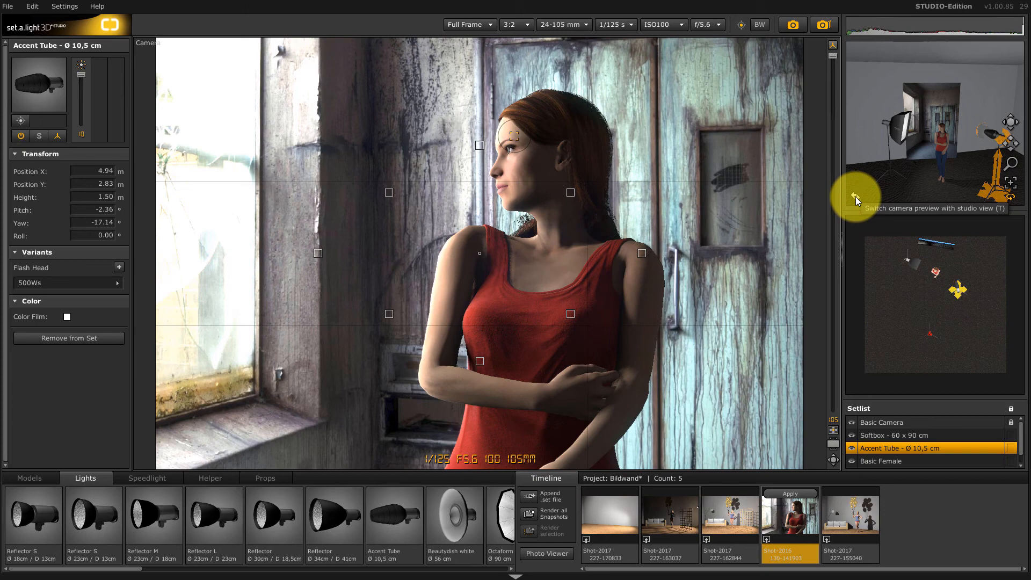